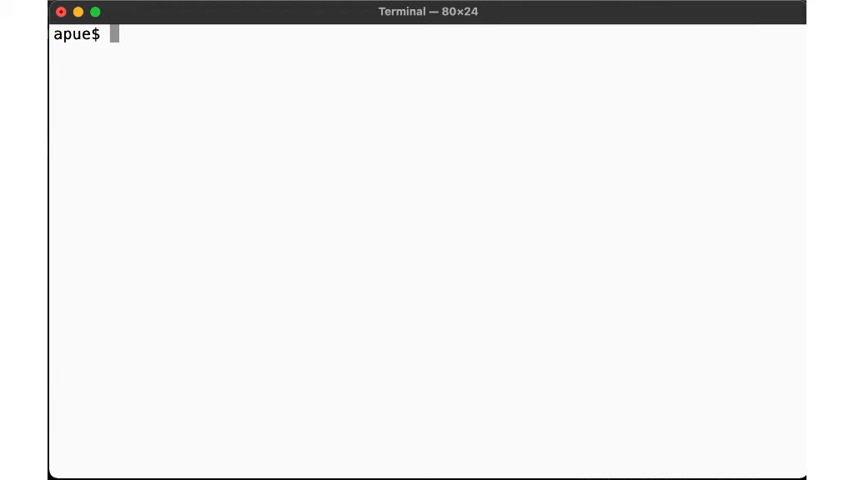
Launch vim on streamread.c via Tab-completion and scroll down to the accept loop
text(v)
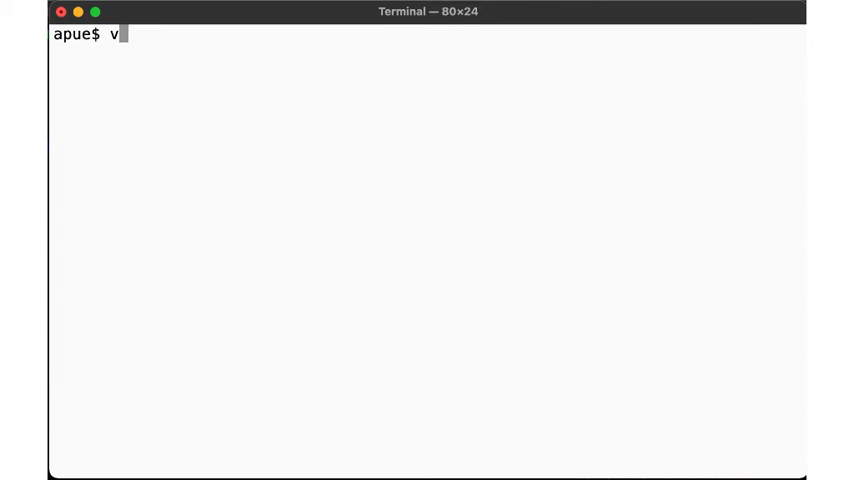
text(im stream)
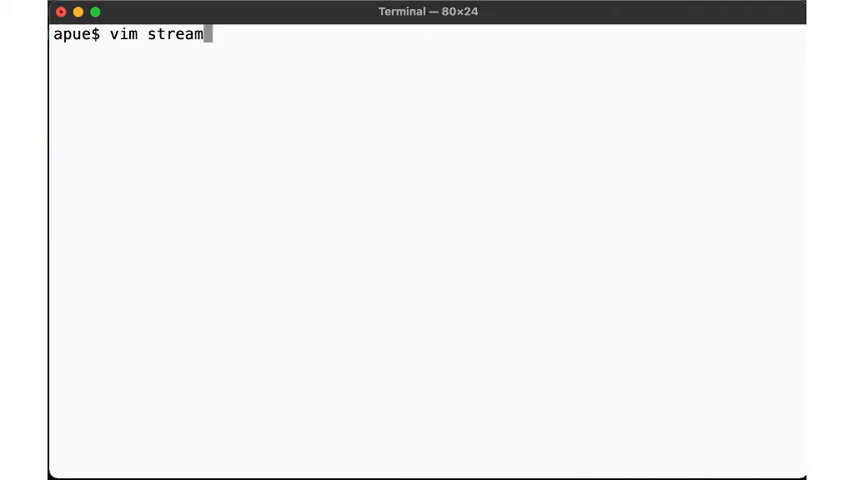
key(Return)
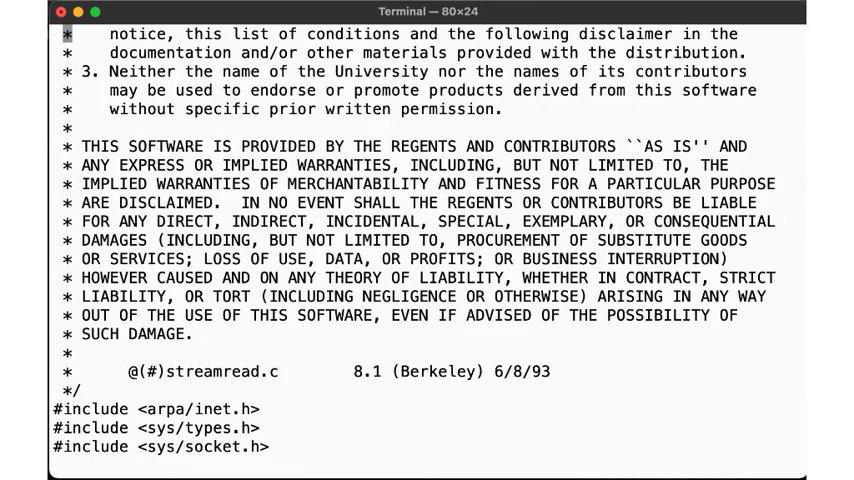
scroll(down, 3)
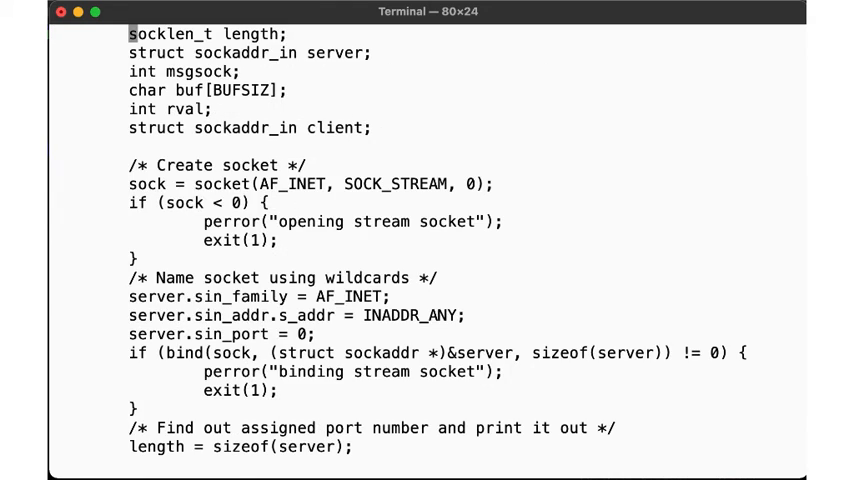
scroll(down, 3)
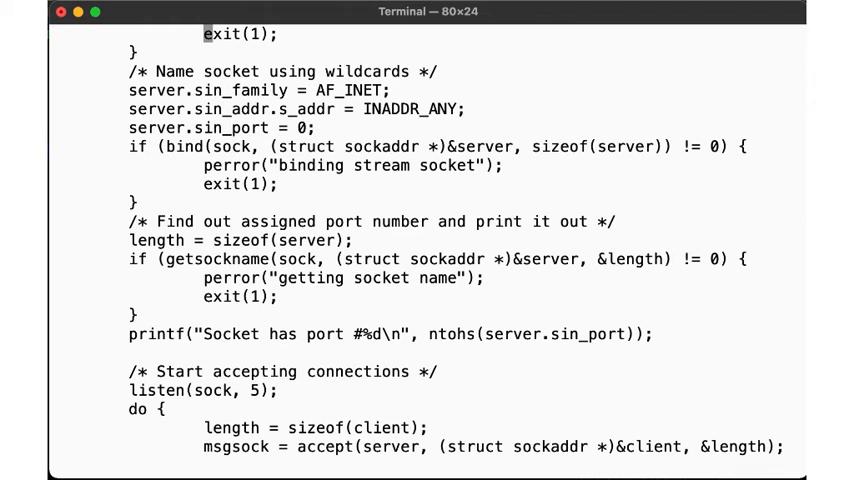
scroll(down, 3)
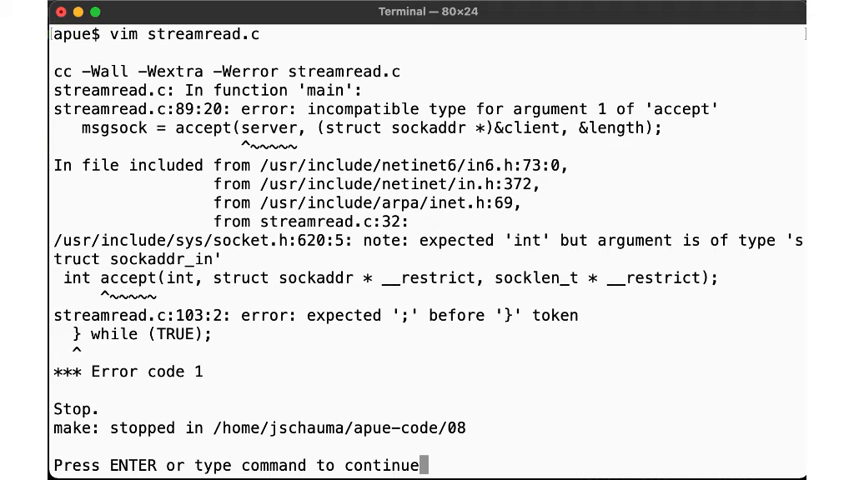
mouse_move(110, 58)
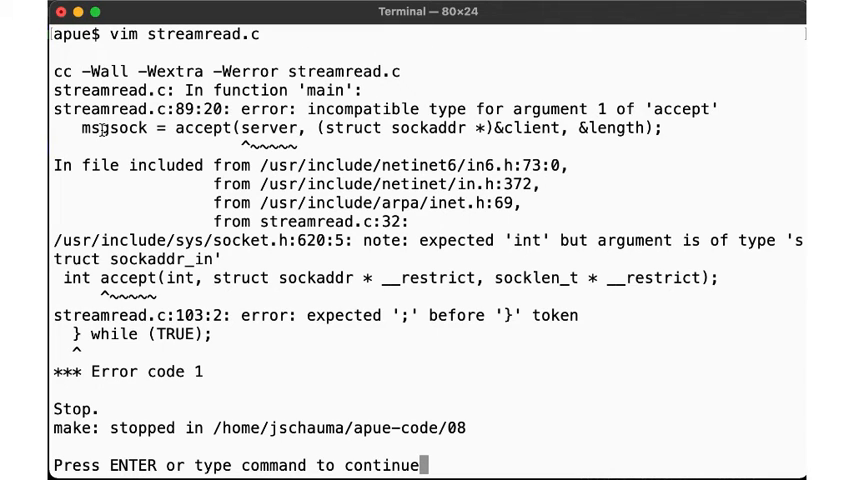
mouse_move(230, 114)
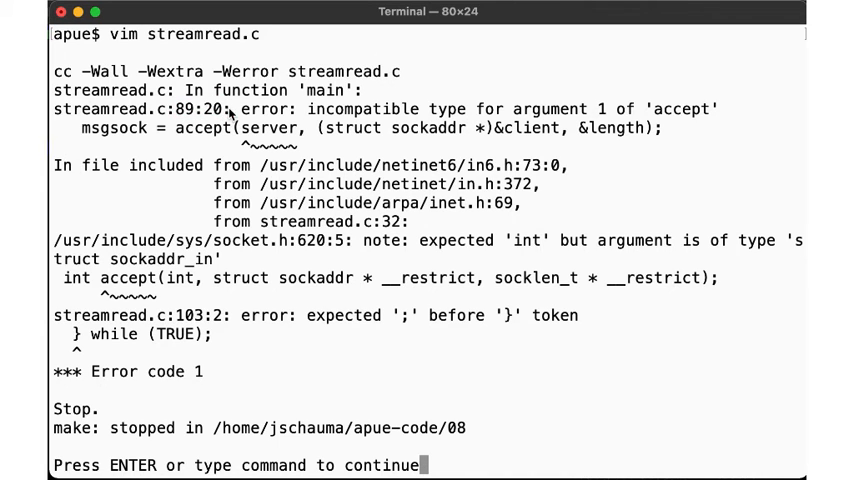
mouse_move(378, 224)
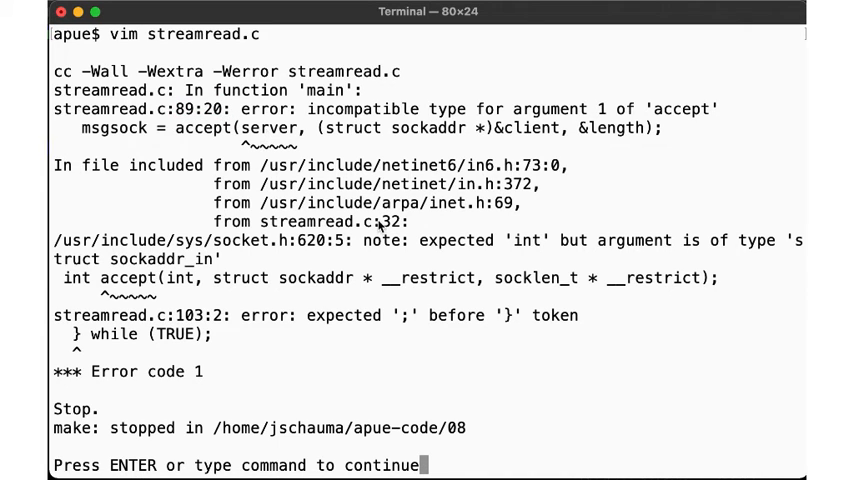
Continue past the :make output listing the accept argument and semicolon errors
key(Return)
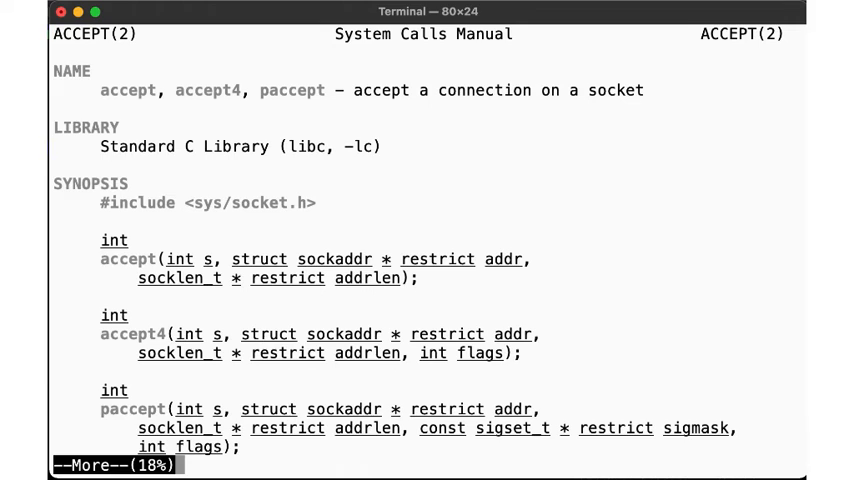
mouse_move(208, 376)
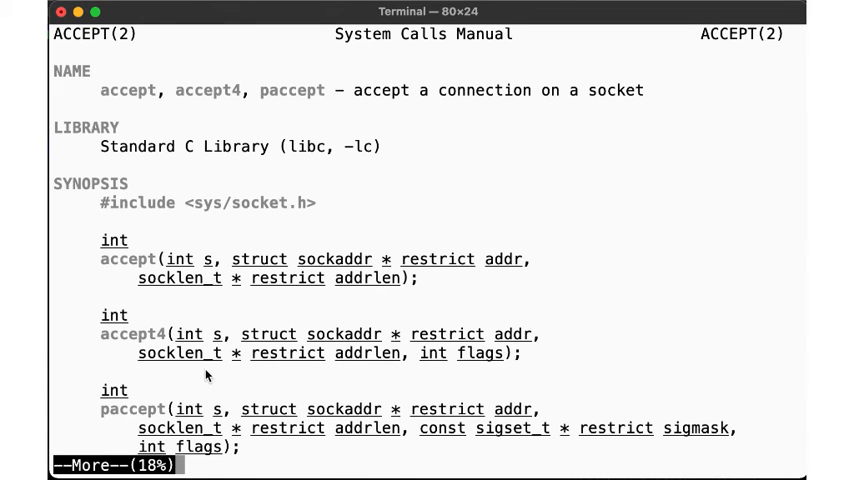
mouse_move(214, 260)
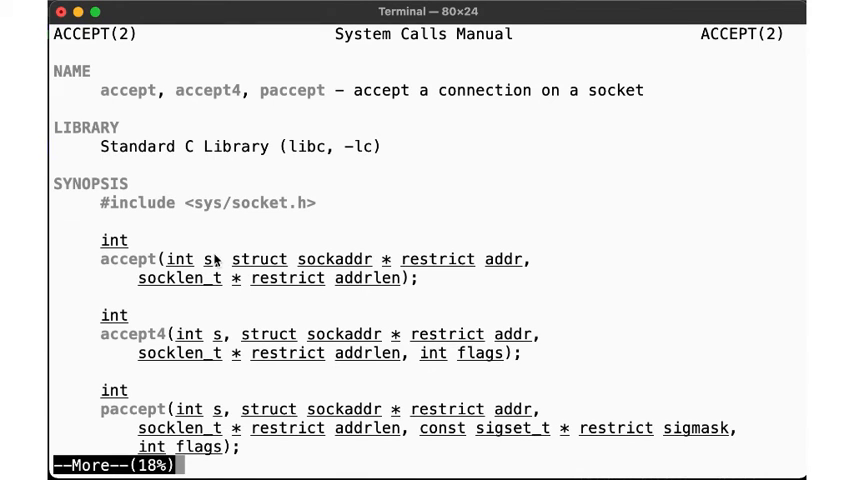
Leave the accept(2) manual page after checking the synopsis arguments
key(space)
text(:cl)
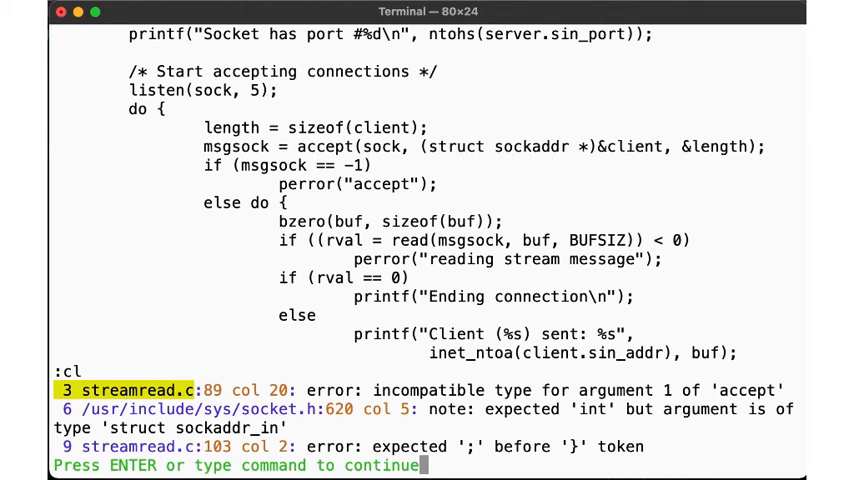
mouse_move(178, 286)
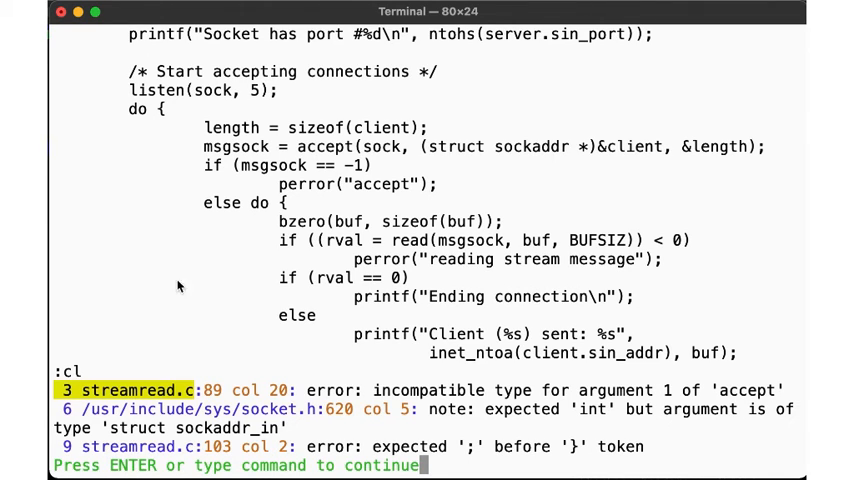
Dismiss the quickfix list flagging lines 89 and 103 and return to the source
key(Return)
text(:make)
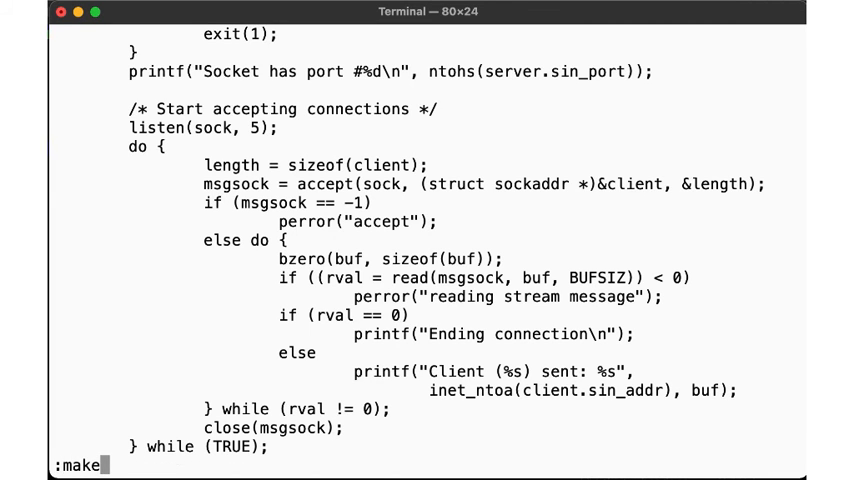
Rebuild streamread.c with :make and confirm it compiles with no errors
key(Return)
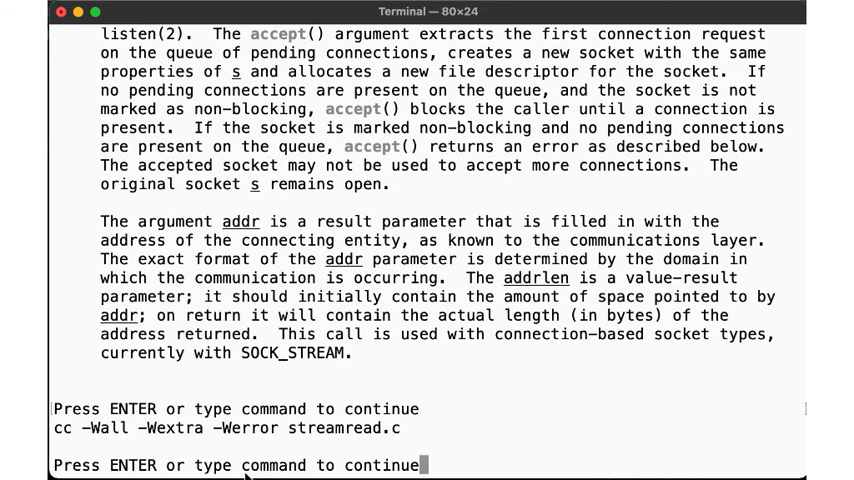